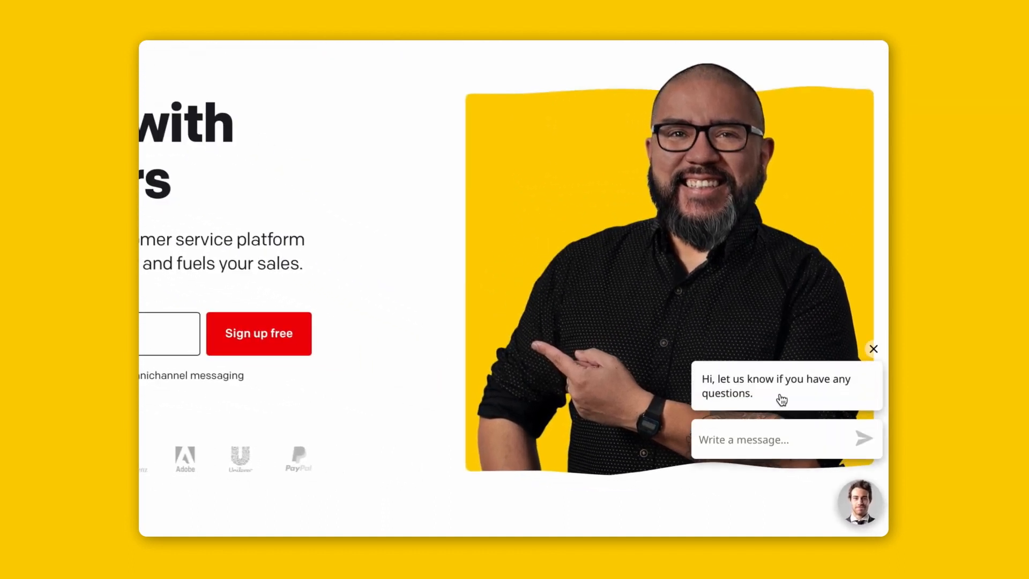
# Open the site's chat bubble and start a chat to show the empty pre-chat form
pyautogui.click(776, 385)
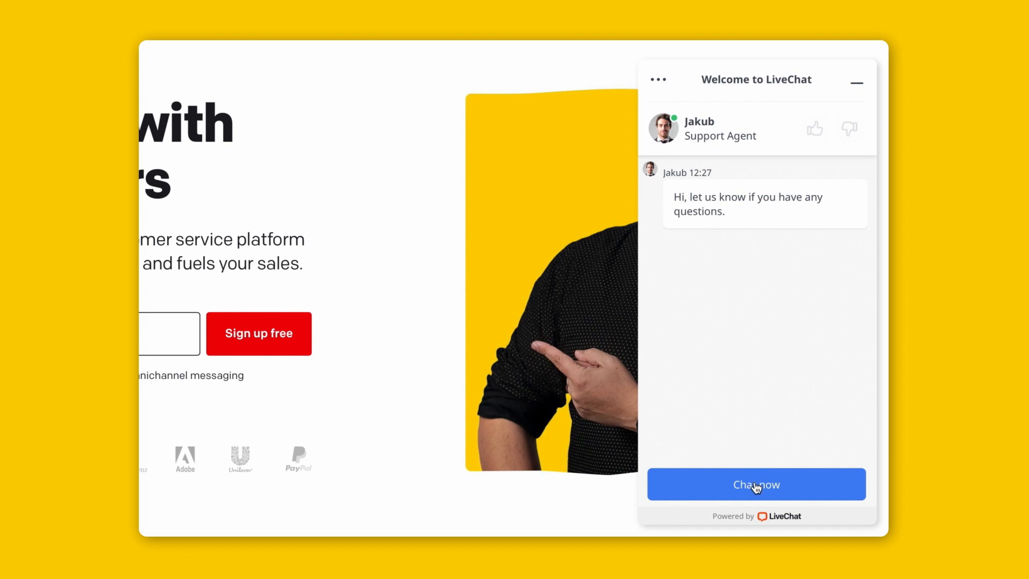
pyautogui.click(755, 484)
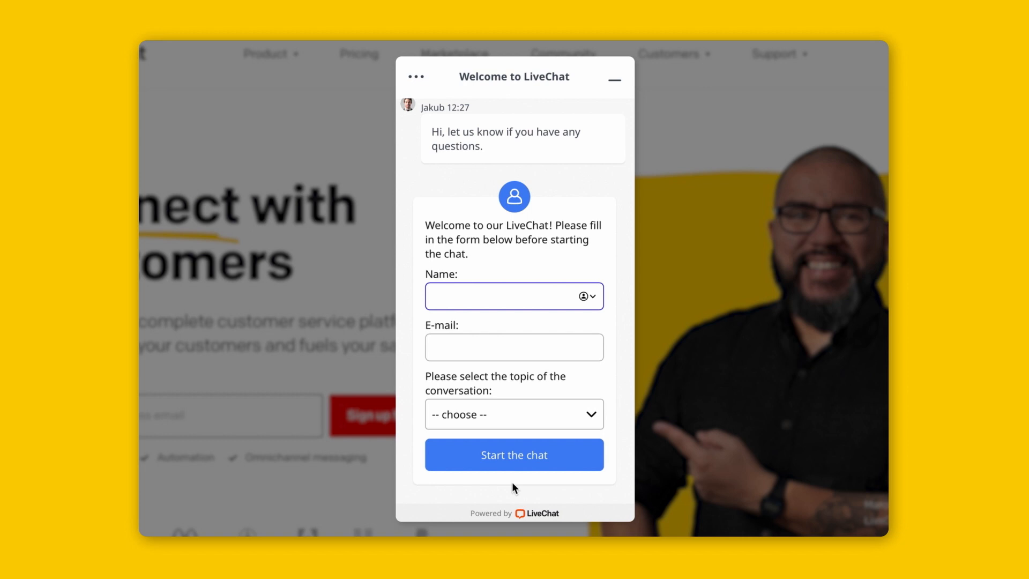
pyautogui.write('J')
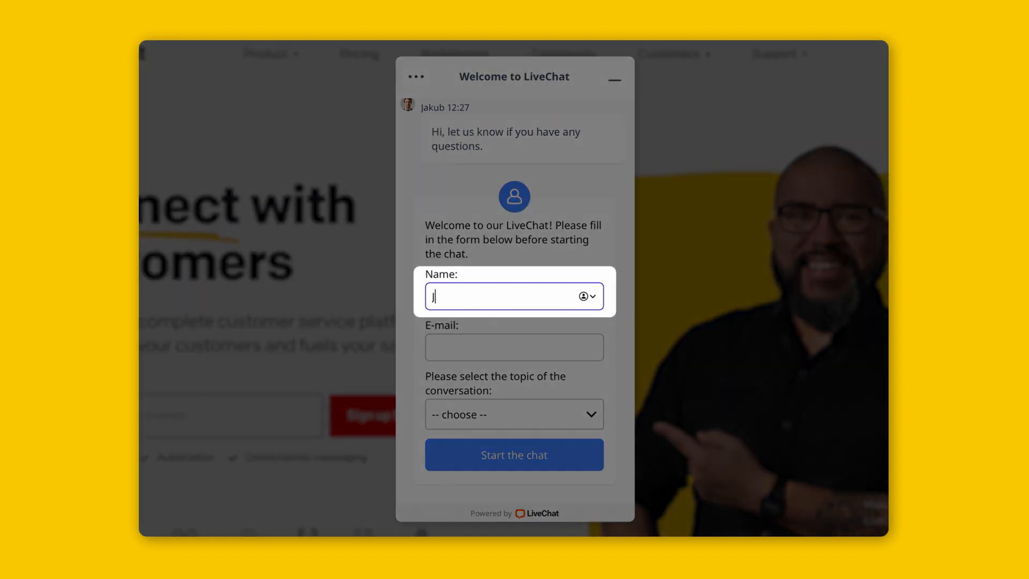
pyautogui.write('John')
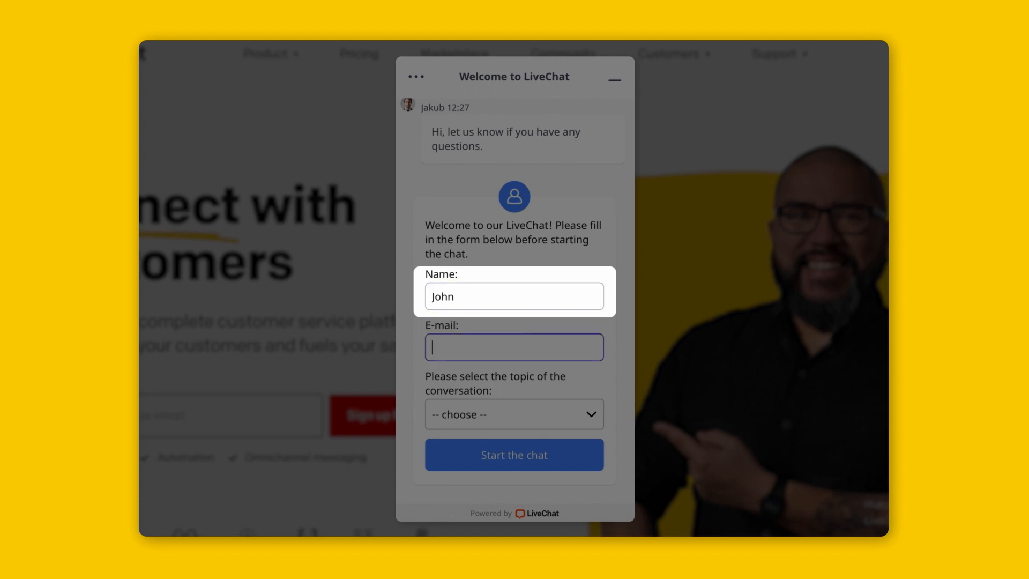
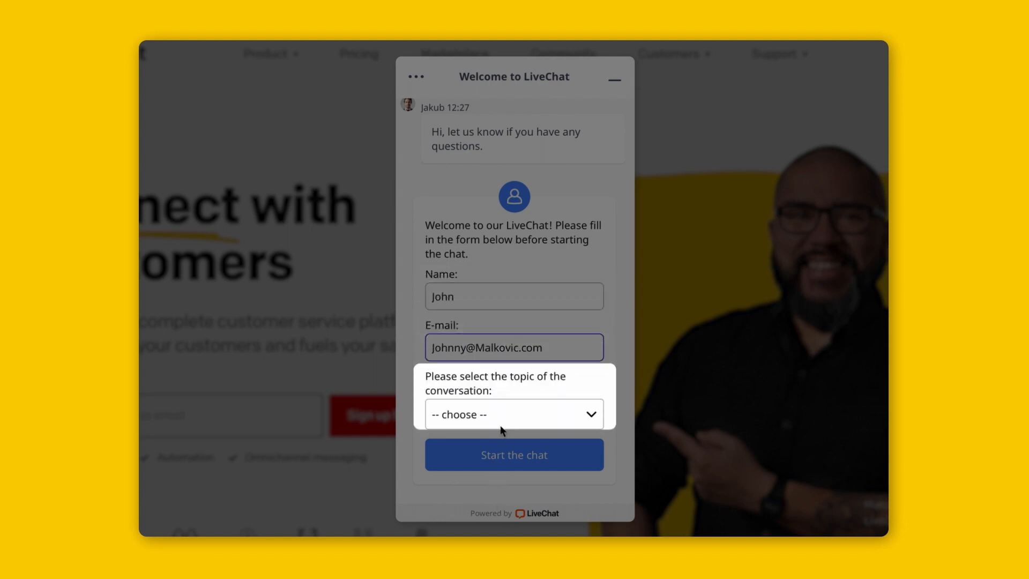
pyautogui.click(514, 413)
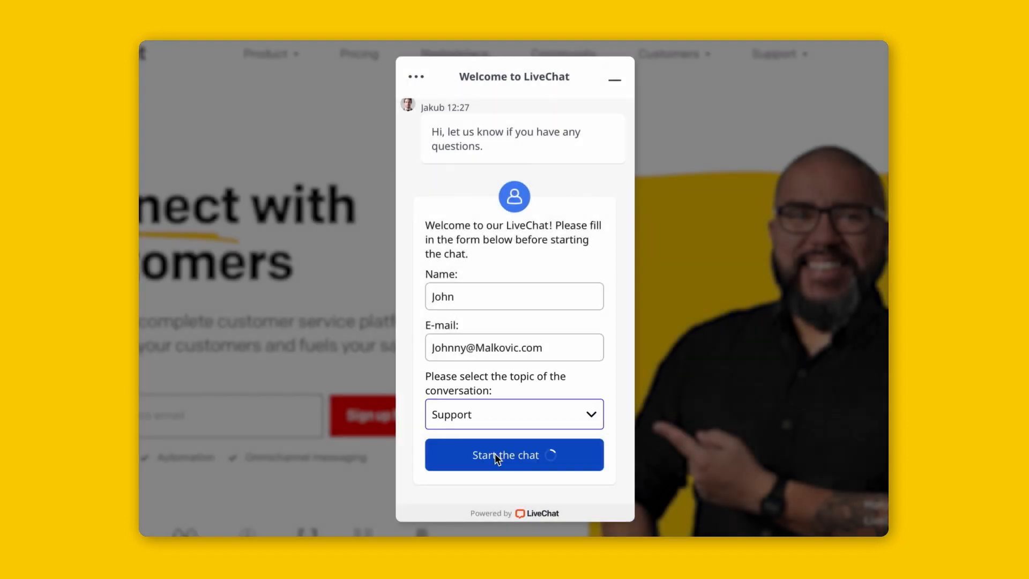
pyautogui.click(513, 455)
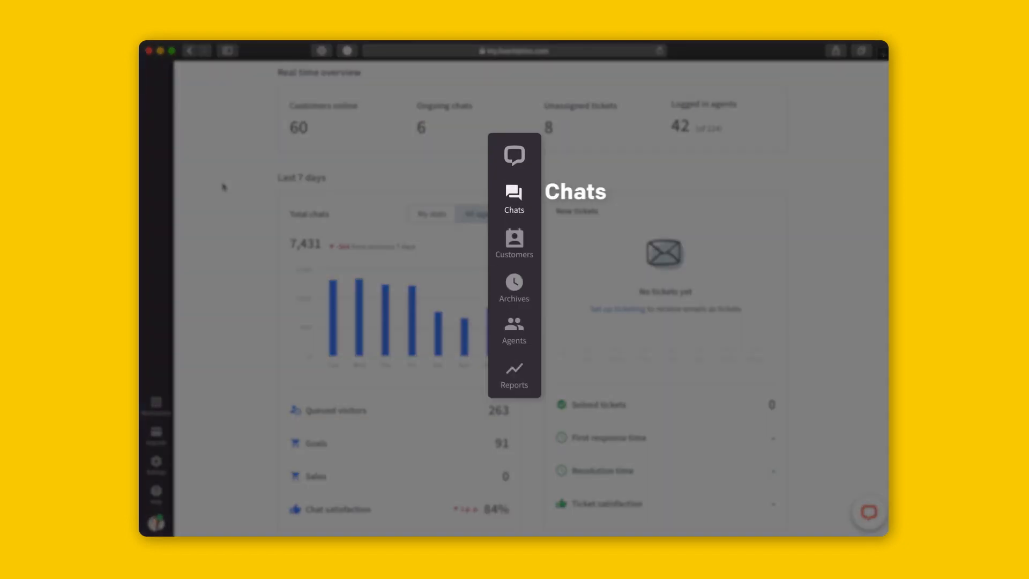
# Open the Chats list in the agent app to reach John's incoming chat
pyautogui.click(513, 200)
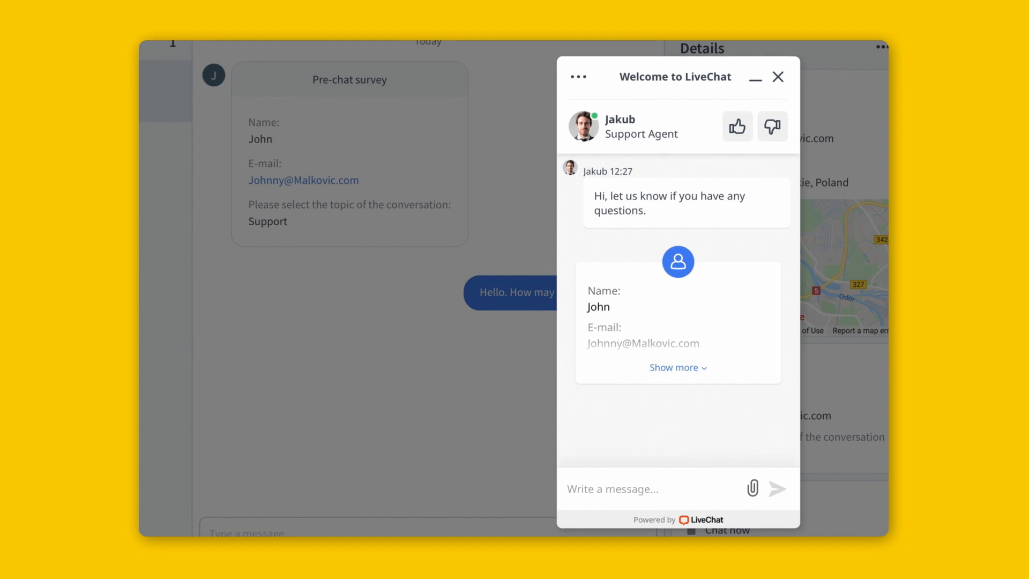
# Send the visitor message "Hi, I would like to buy your product." to the agent
pyautogui.write('Hi, I would like to buy your pro')
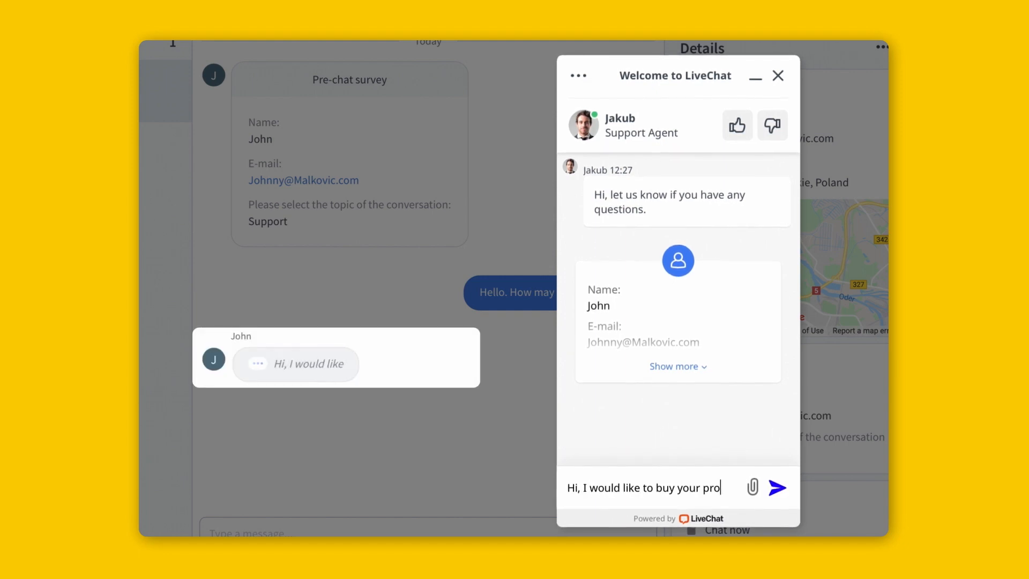
pyautogui.write('duct.')
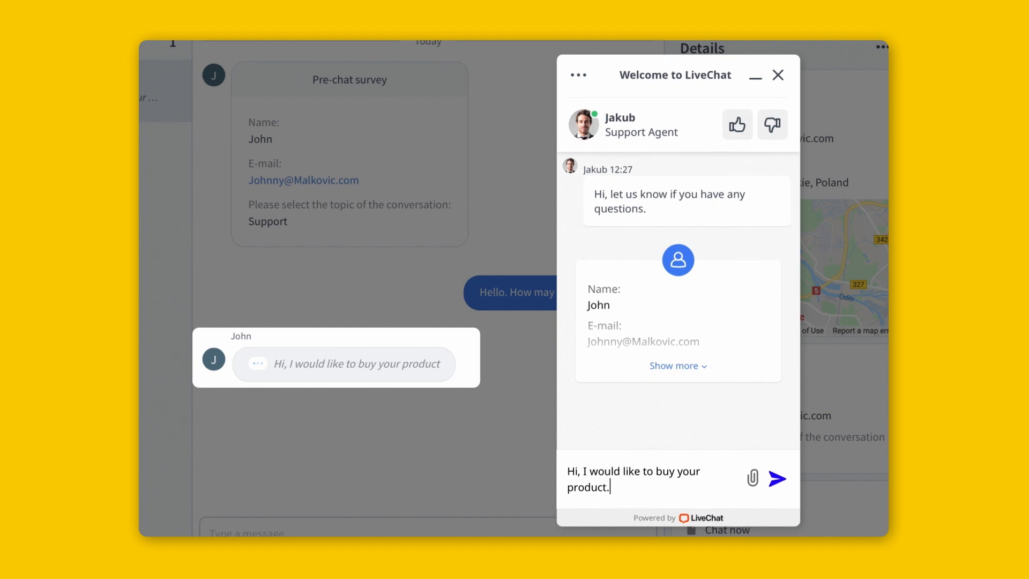
pyautogui.click(778, 476)
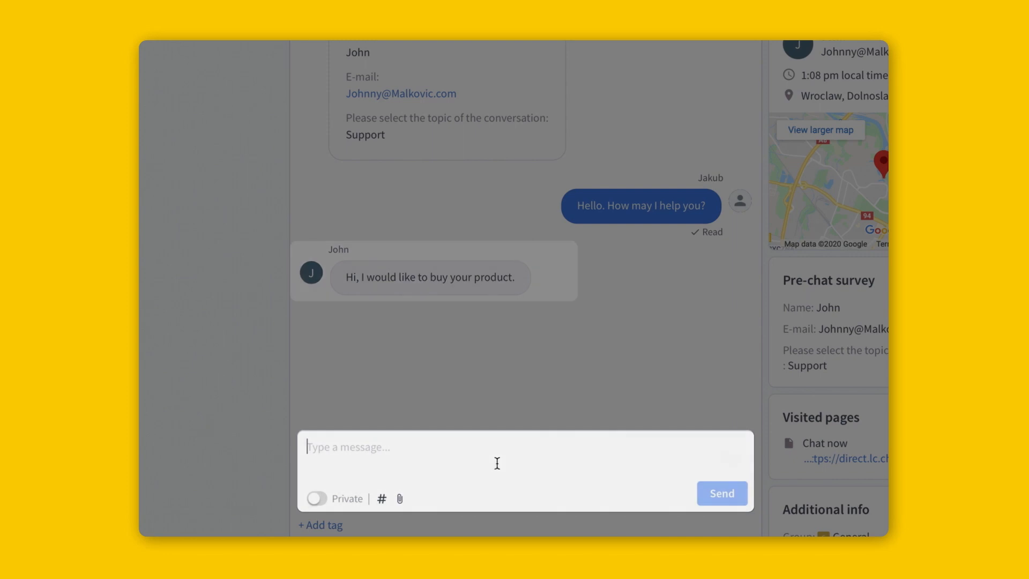
# Send John the #prod canned response "What product are you interested in?"
pyautogui.write('#')
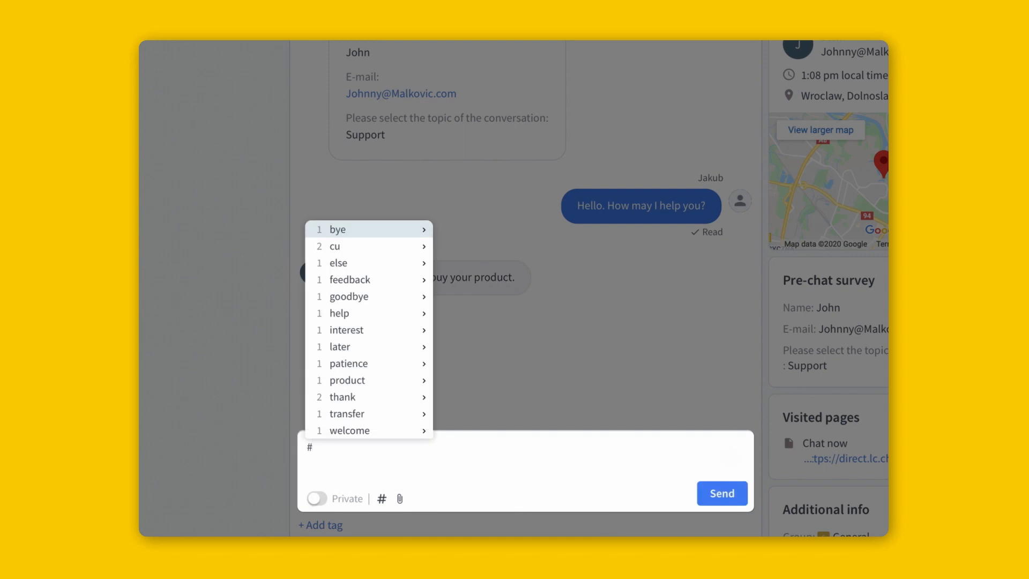
pyautogui.write('prod')
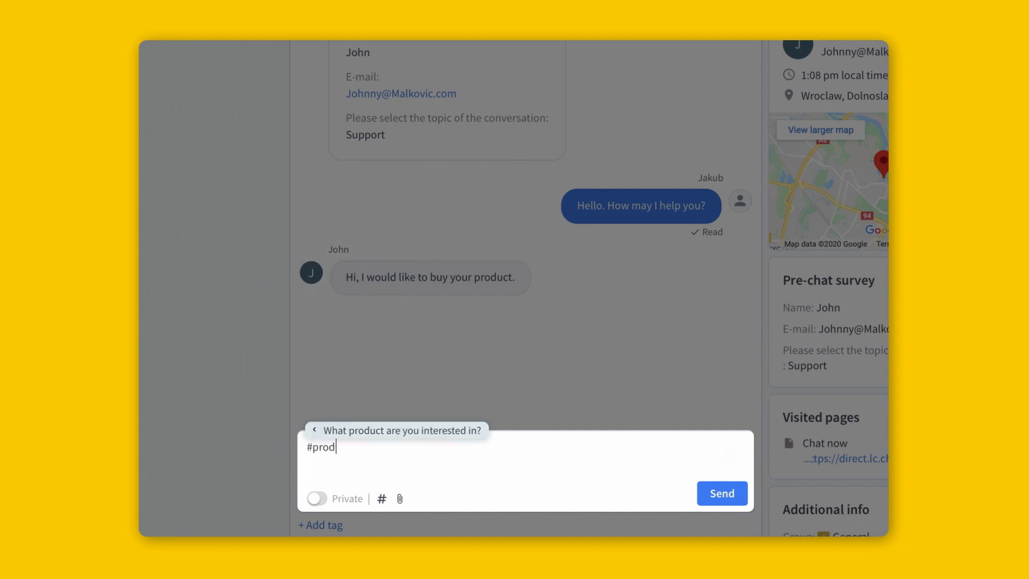
pyautogui.click(396, 431)
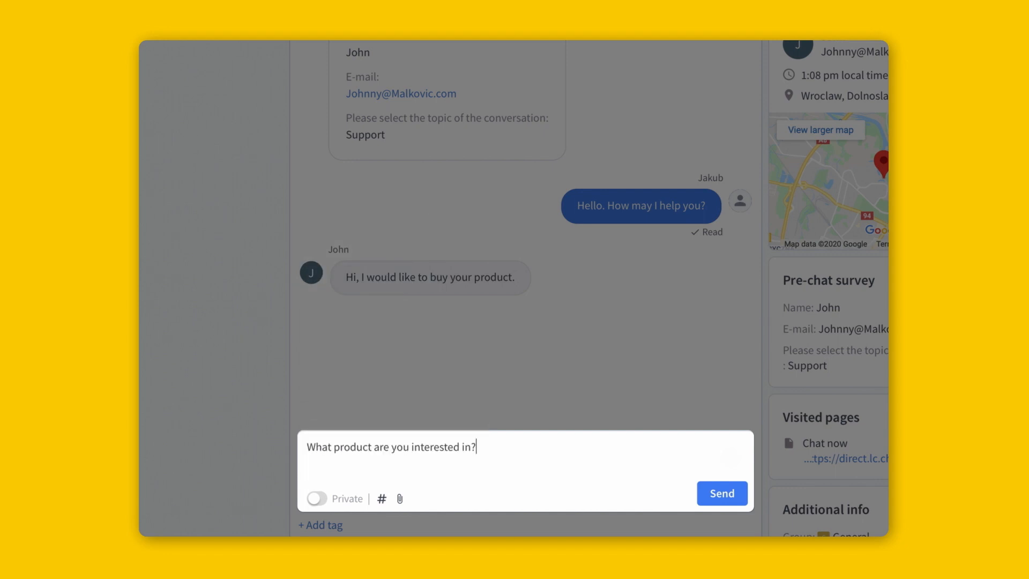
pyautogui.click(721, 492)
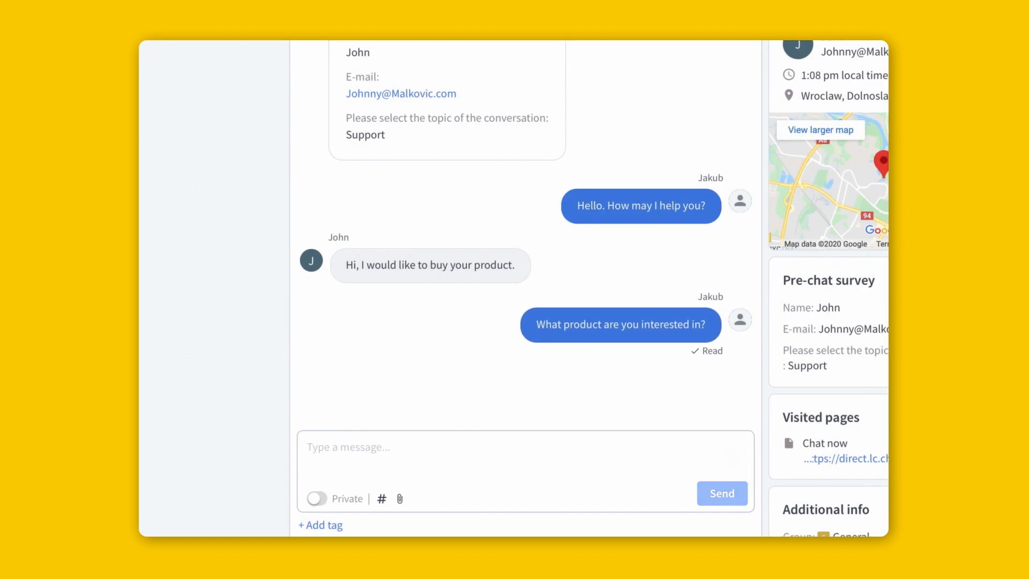
pyautogui.write('#')
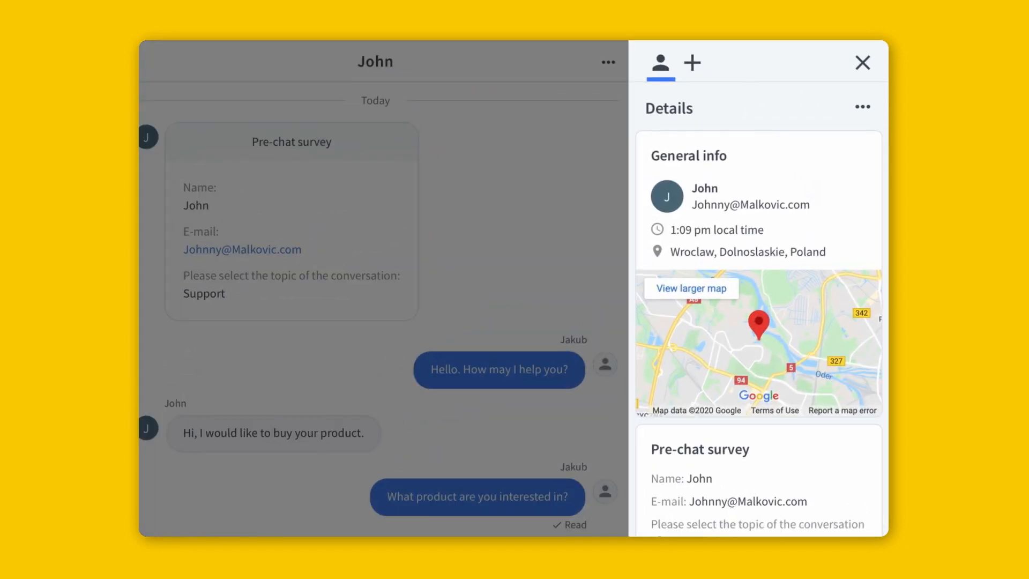
# Scroll John's details past the location map to the pre-chat survey and visited pages
pyautogui.scroll(-3)
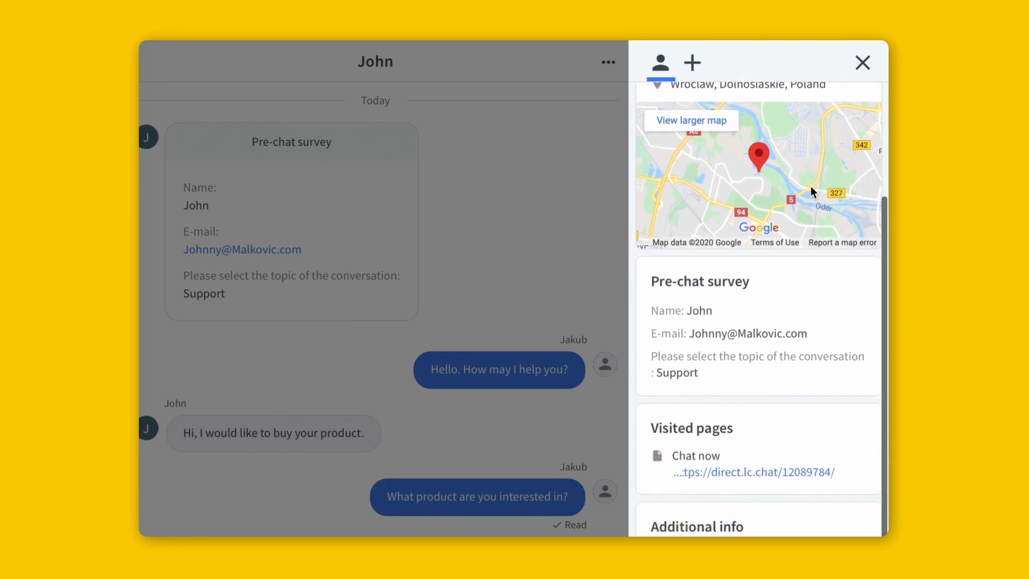
pyautogui.scroll(-3)
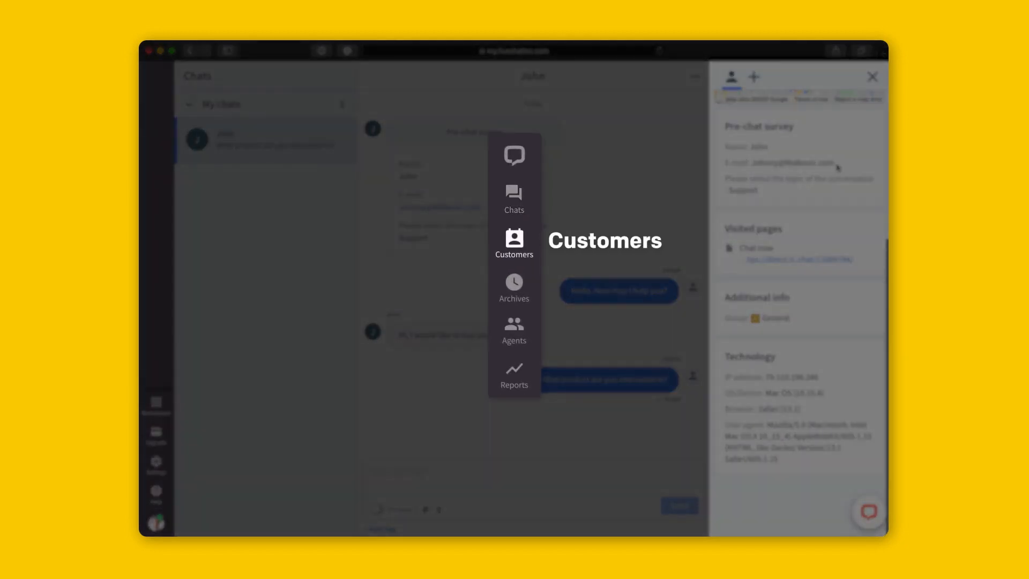
# Show the All customers list with activity status, then Jakub's agent details
pyautogui.click(513, 243)
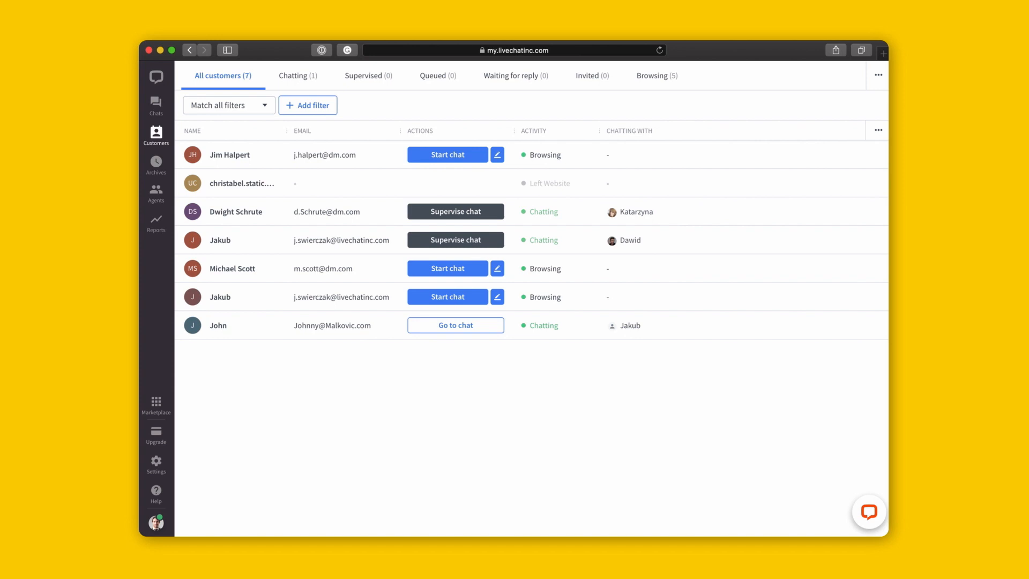
pyautogui.click(156, 163)
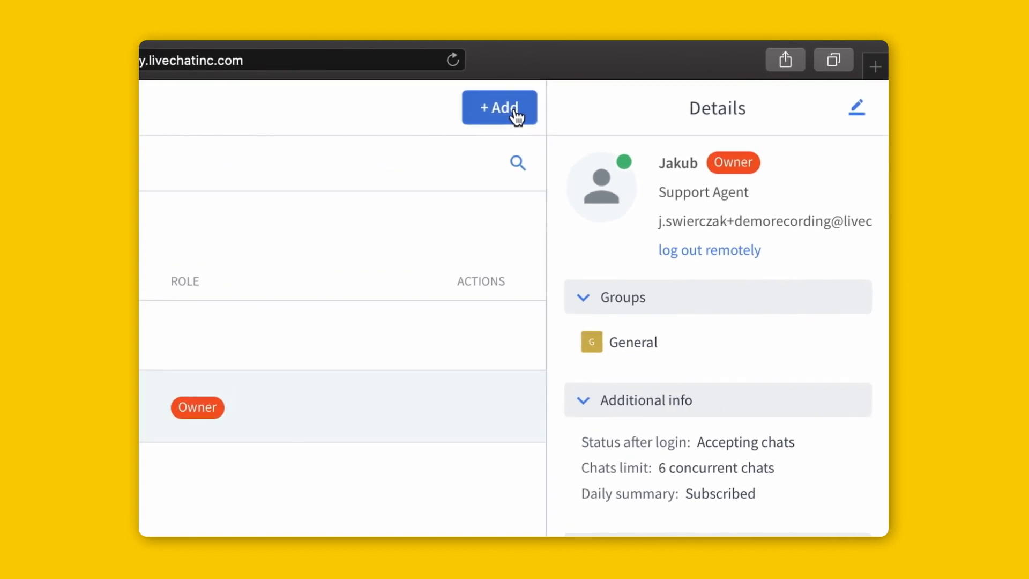
pyautogui.click(498, 107)
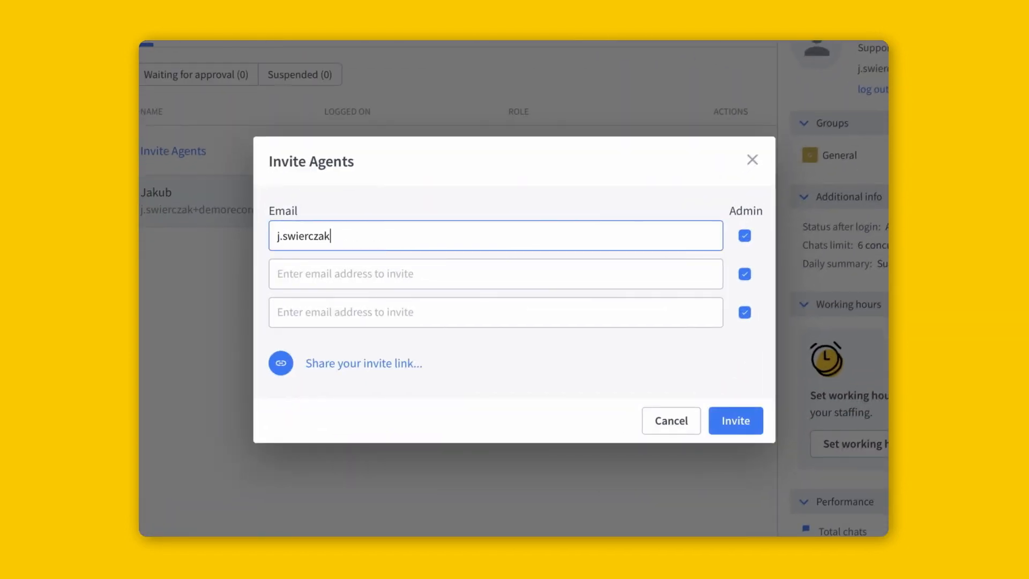
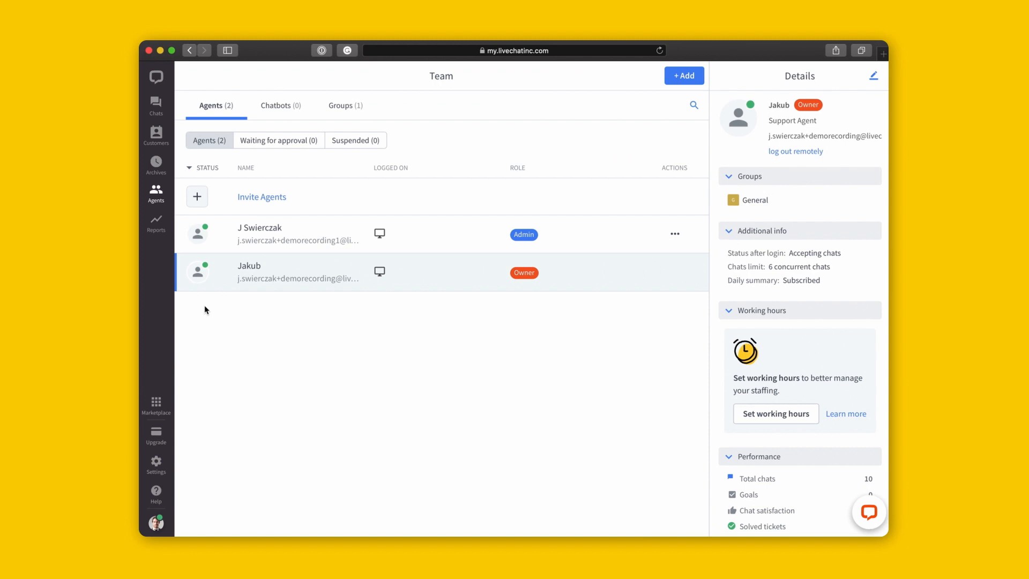
pyautogui.click(344, 106)
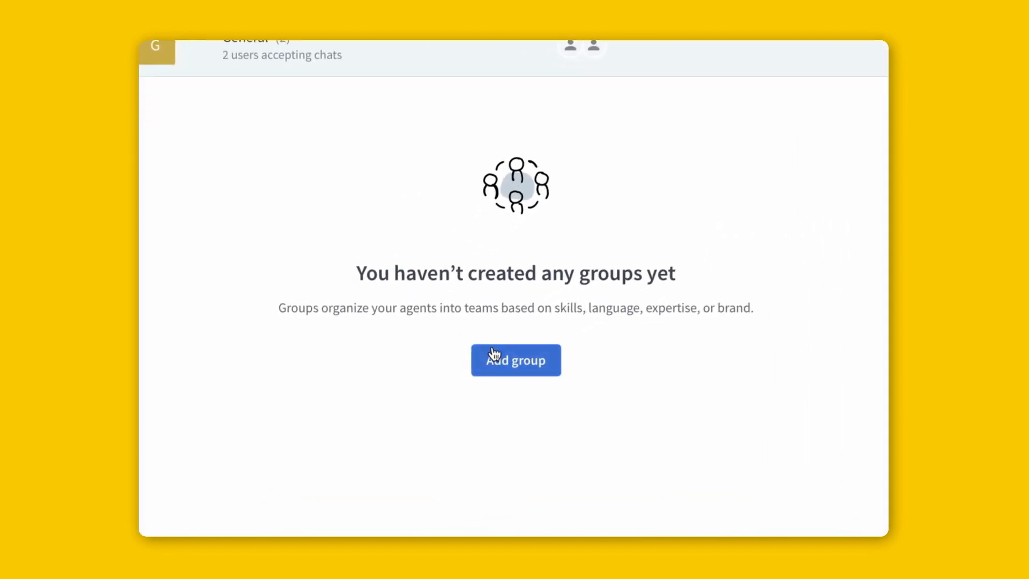
# Add a group named Sales with both agents as members and save it
pyautogui.click(515, 360)
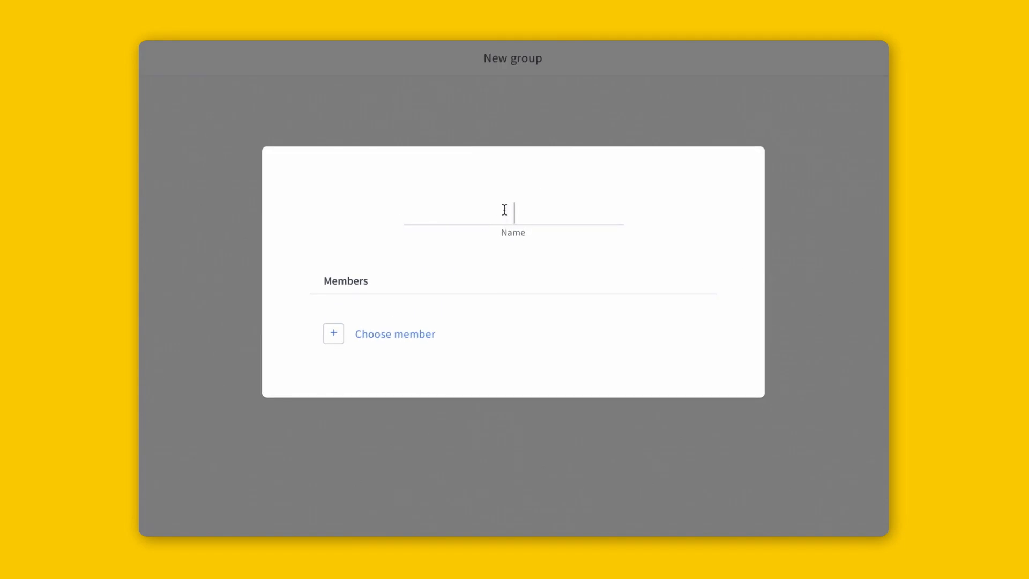
pyautogui.write('Sales')
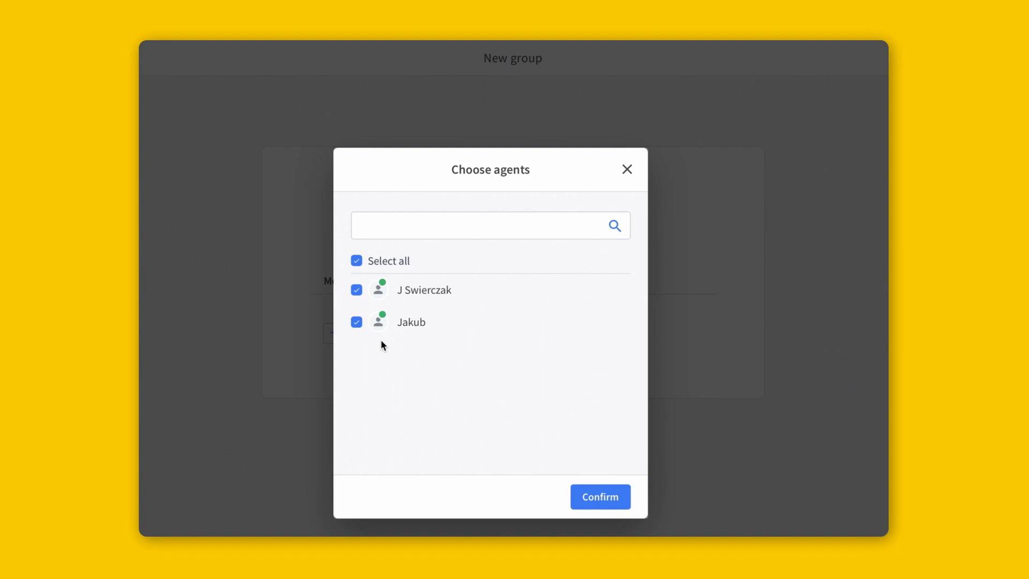
pyautogui.click(599, 496)
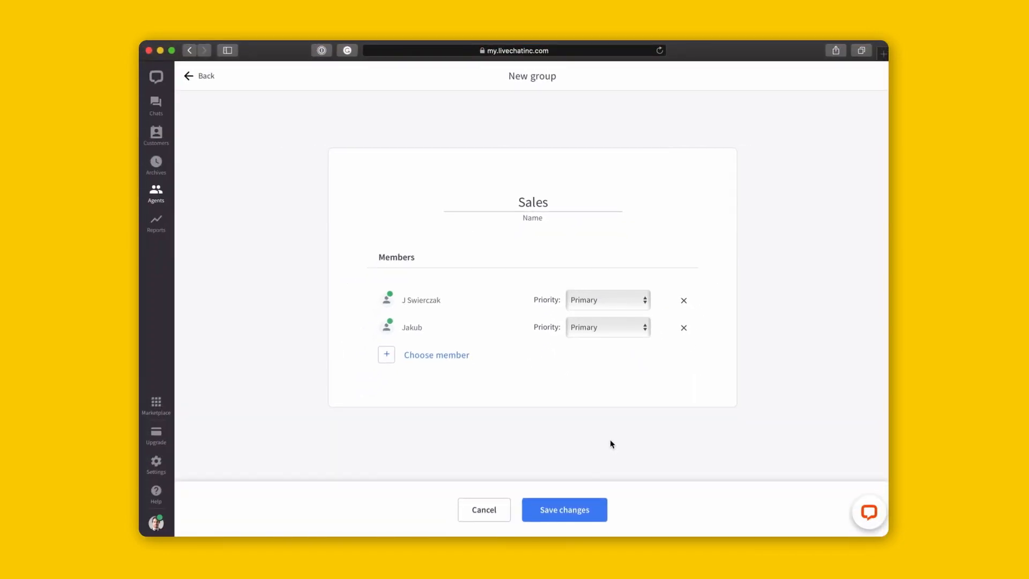
pyautogui.moveTo(572, 509)
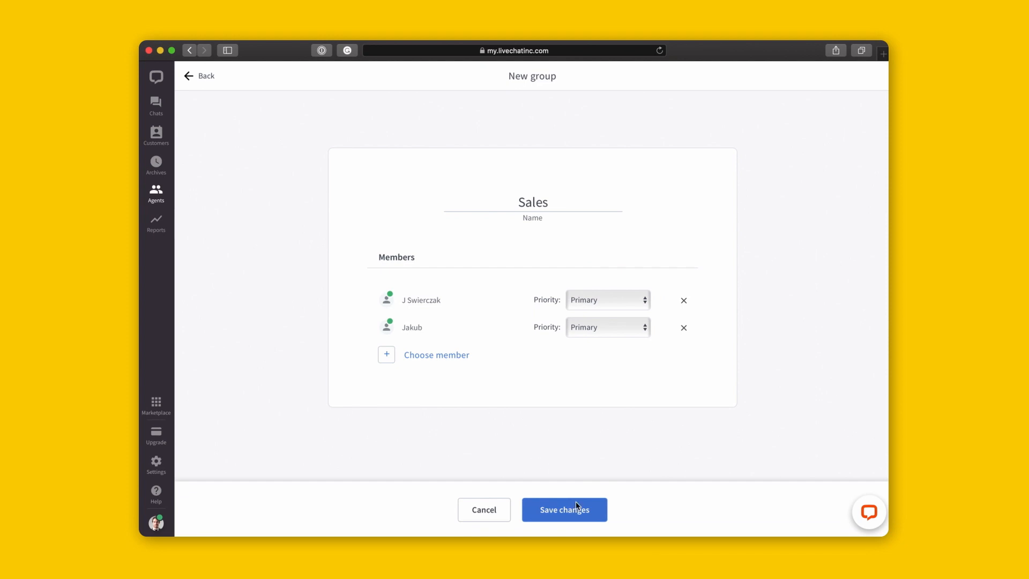
pyautogui.click(564, 509)
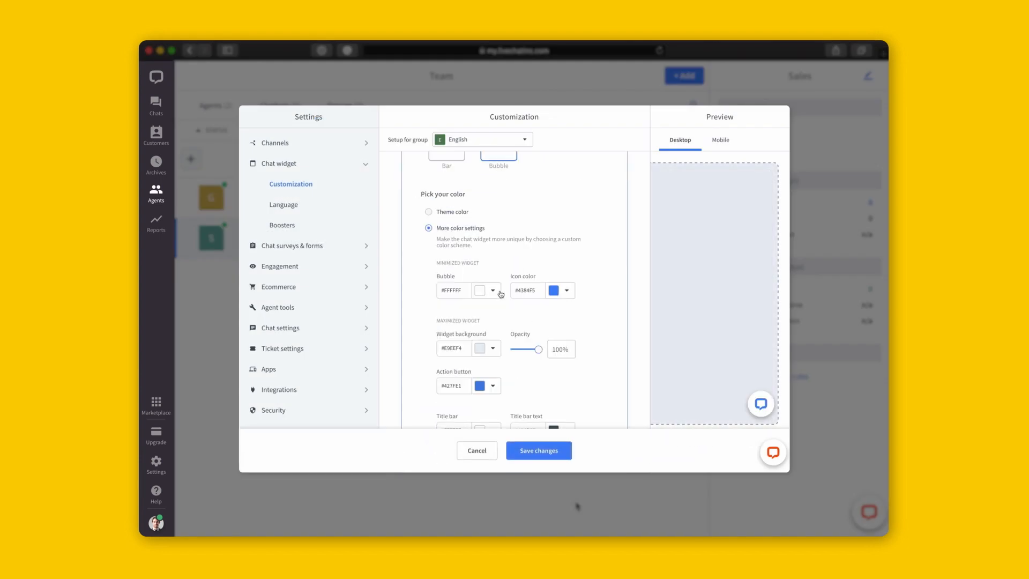
# Set the widget bubble colour to red and switch off agent photo and agent rating
pyautogui.click(492, 290)
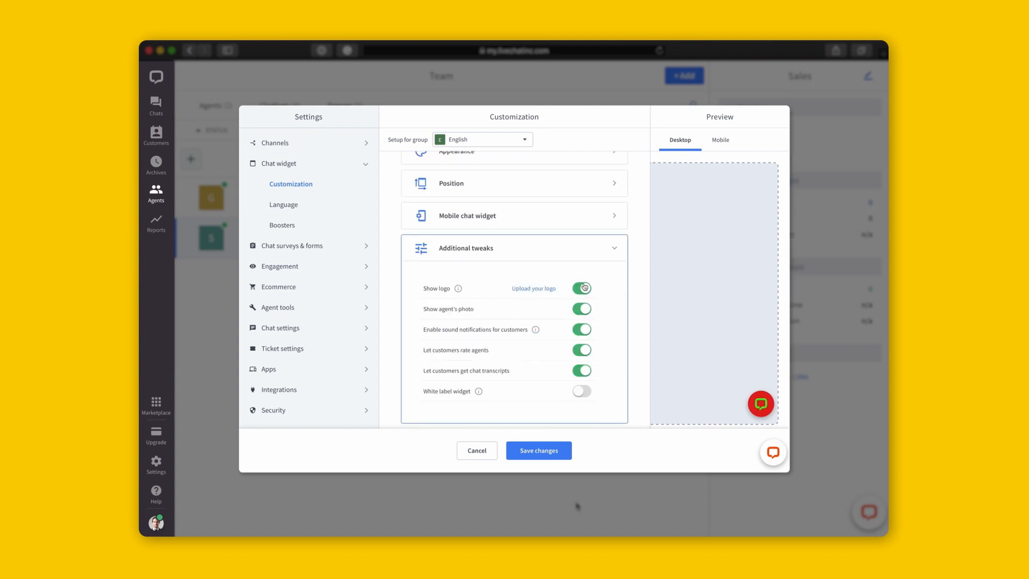
pyautogui.click(580, 309)
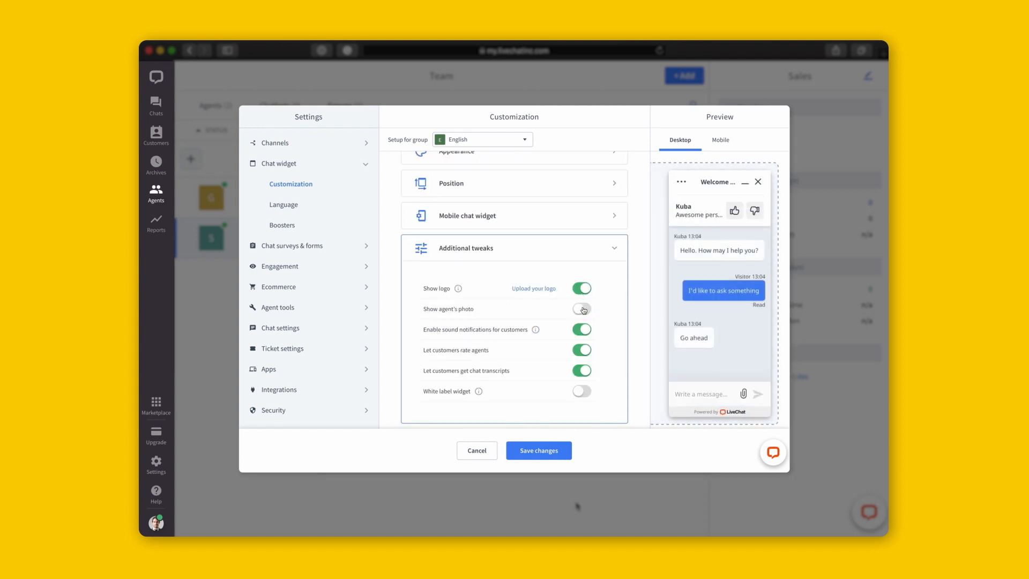
pyautogui.click(580, 309)
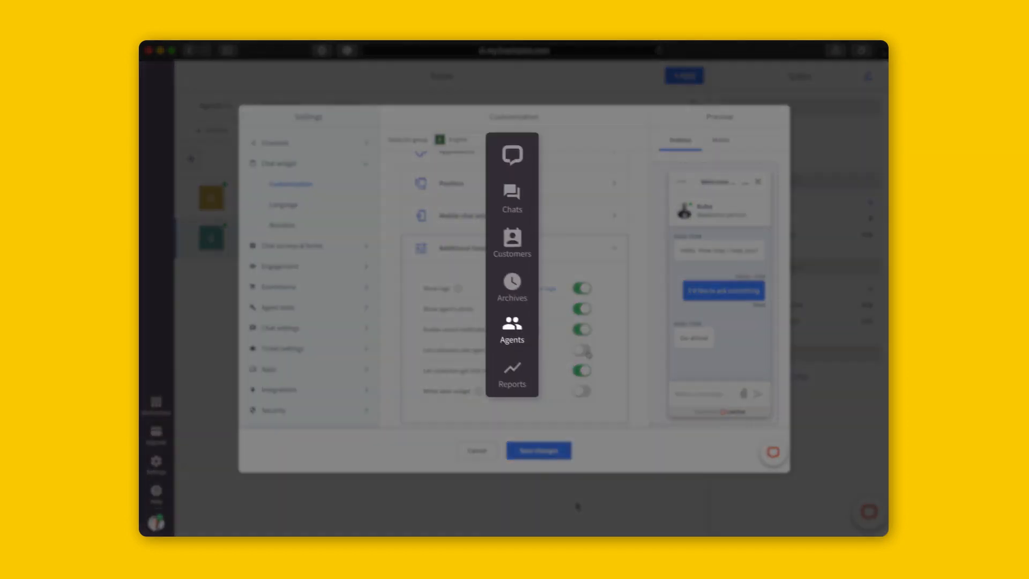
# Go to Reports and scroll through the Agents performance report of chat totals and satisfaction
pyautogui.click(513, 374)
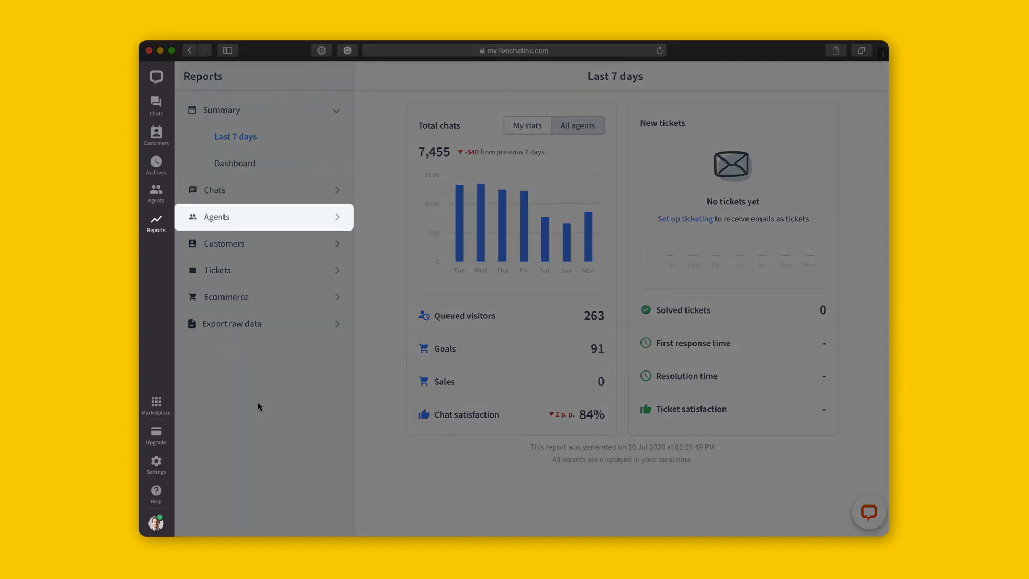
pyautogui.moveTo(263, 244)
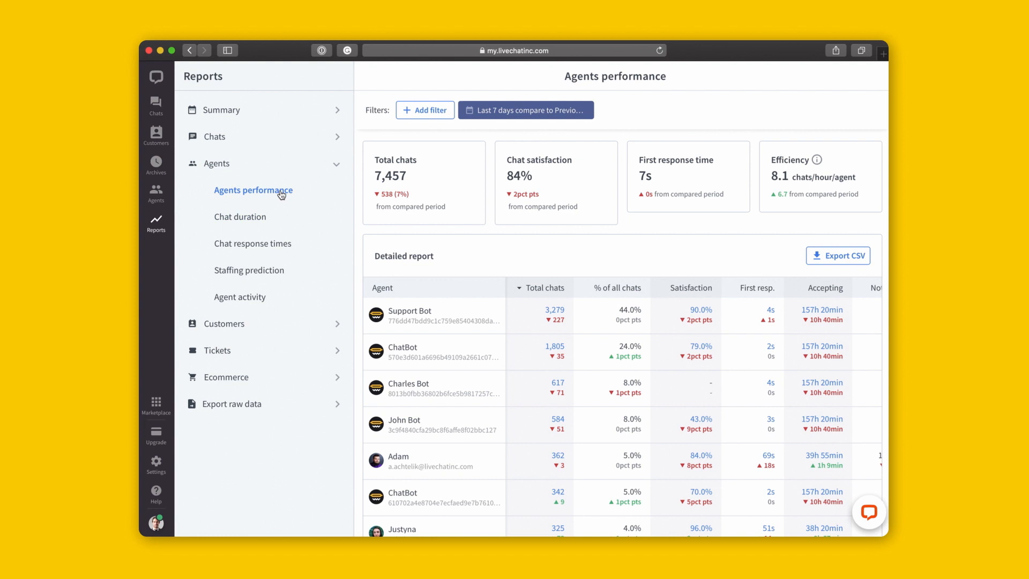
pyautogui.scroll(-3)
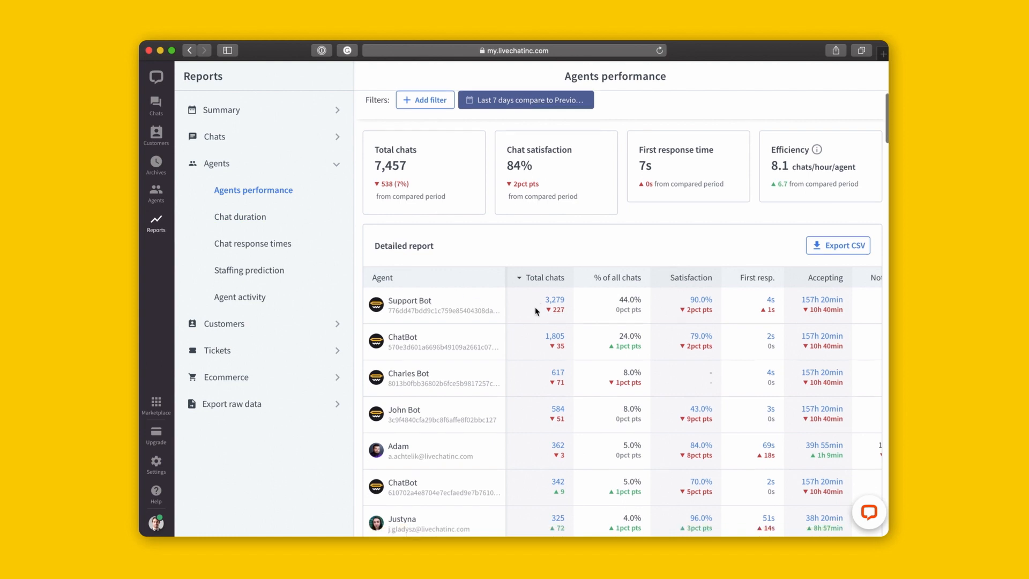
pyautogui.scroll(-3)
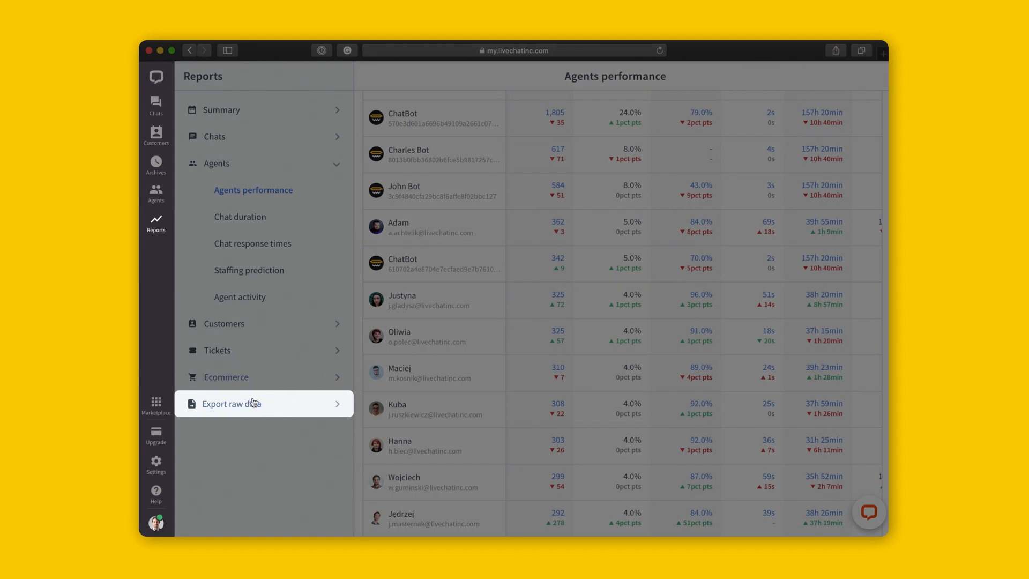
# Under Export raw data, start Generate report for a one-time Chats CSV export
pyautogui.click(231, 403)
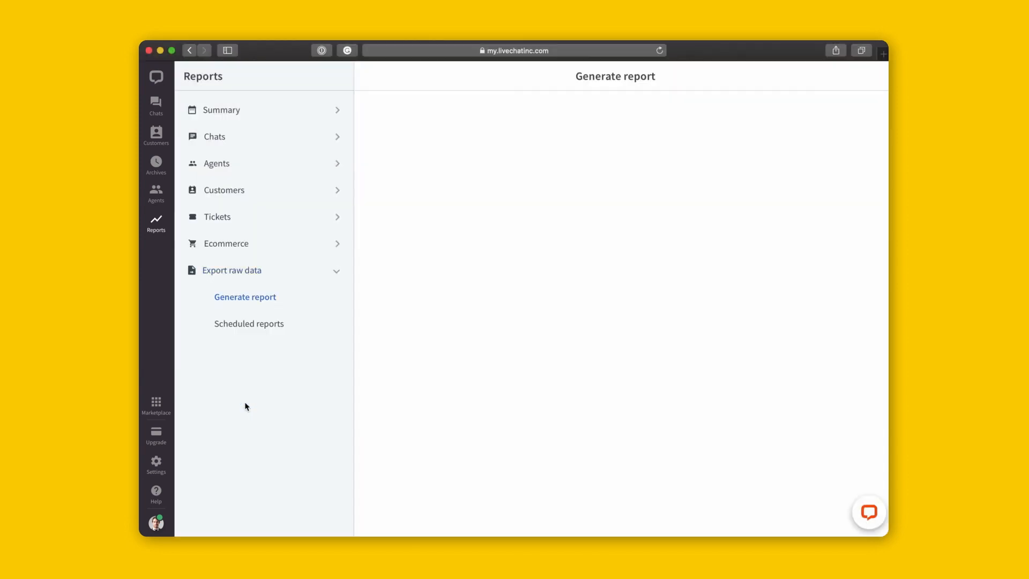
pyautogui.click(244, 297)
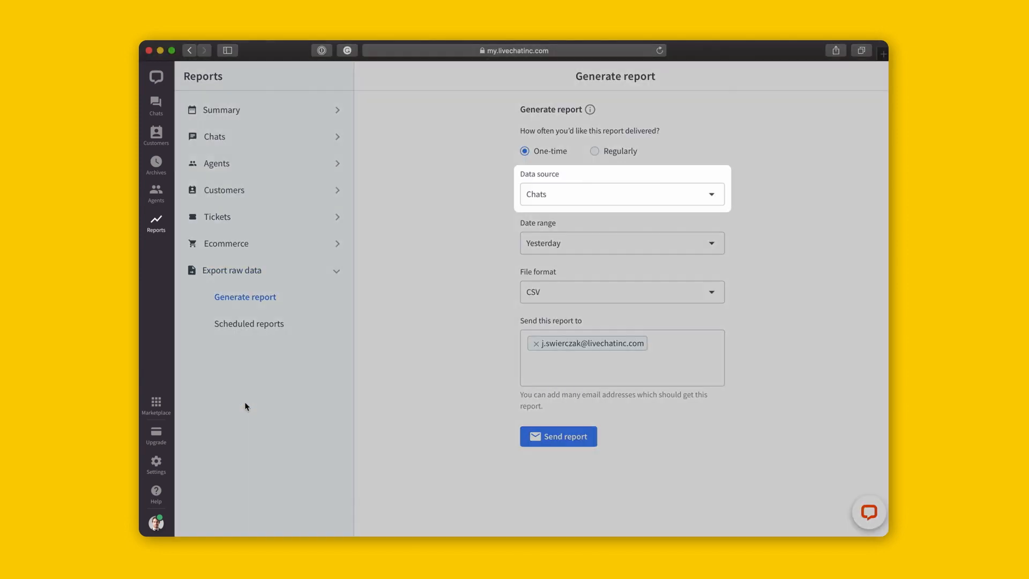